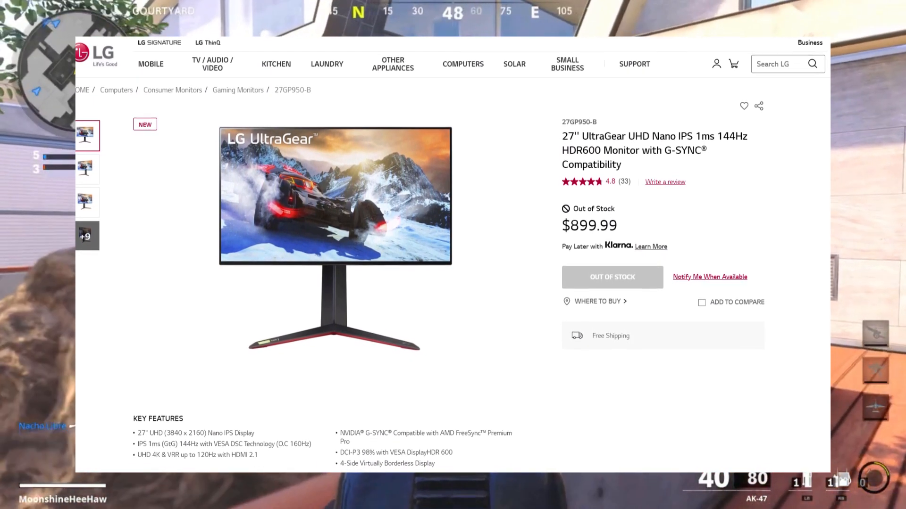
Scroll the LG 27GP950-B UltraGear page to its key features, listed out of stock at $899.99
scroll("down", 3)
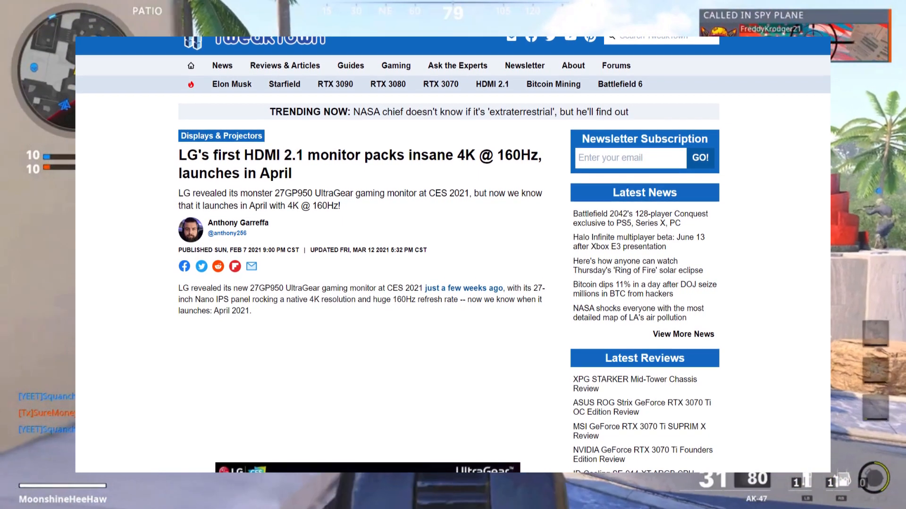
Scroll through the TweakTown article on LG's first HDMI 2.1 monitor to its end
scroll("down", 3)
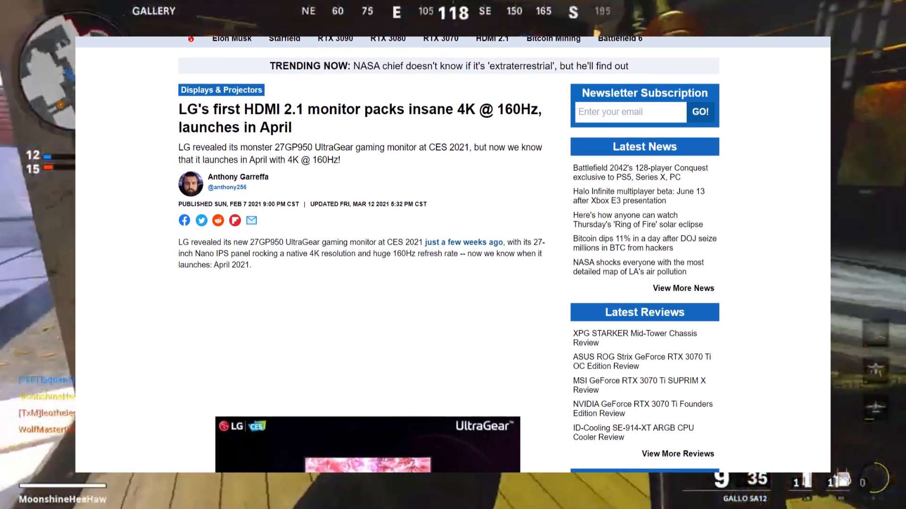
scroll("down", 3)
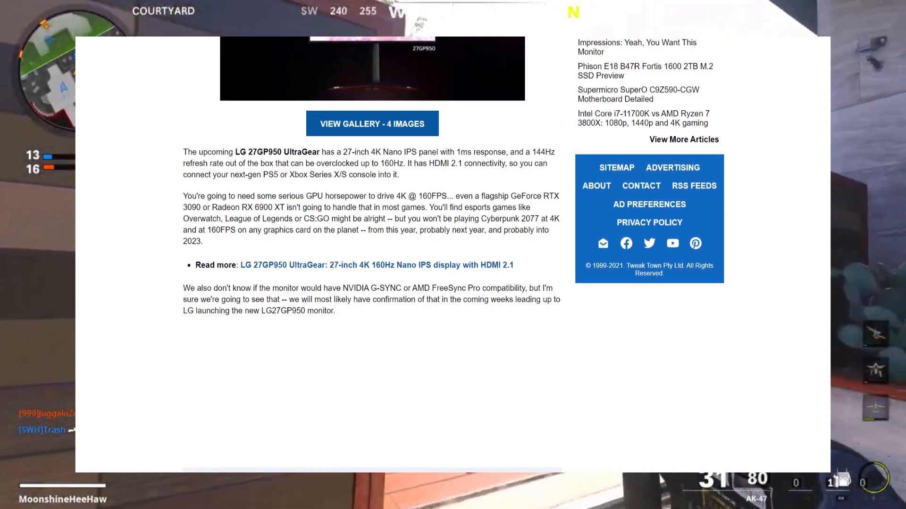
scroll("down", 3)
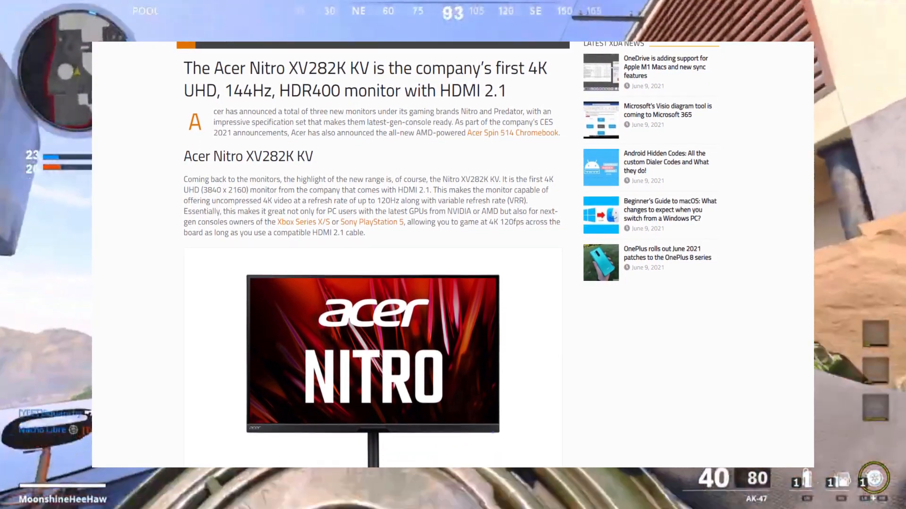
Scroll the XDA article down to the Acer Nitro XV282K KV 4K 144Hz section
scroll("down", 3)
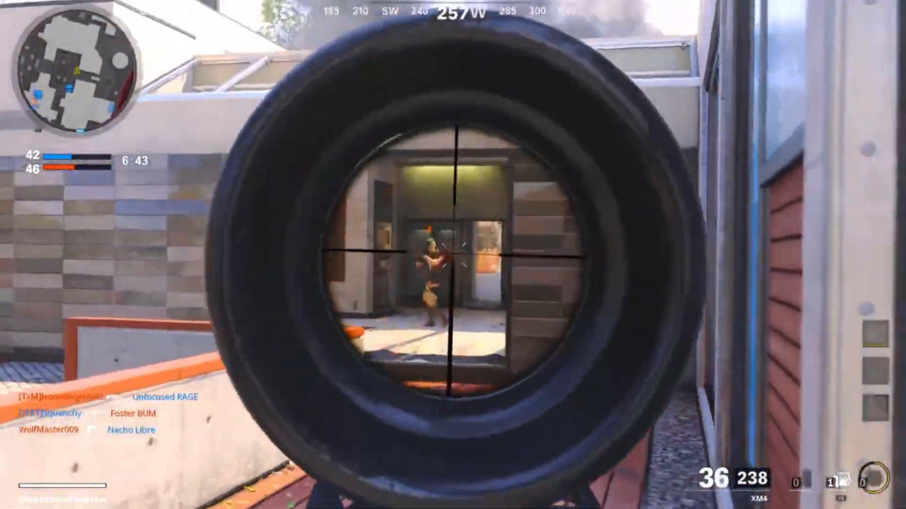
Dismiss the XDA monitor article, leaving only full-screen gameplay footage
left_click(452, 254)
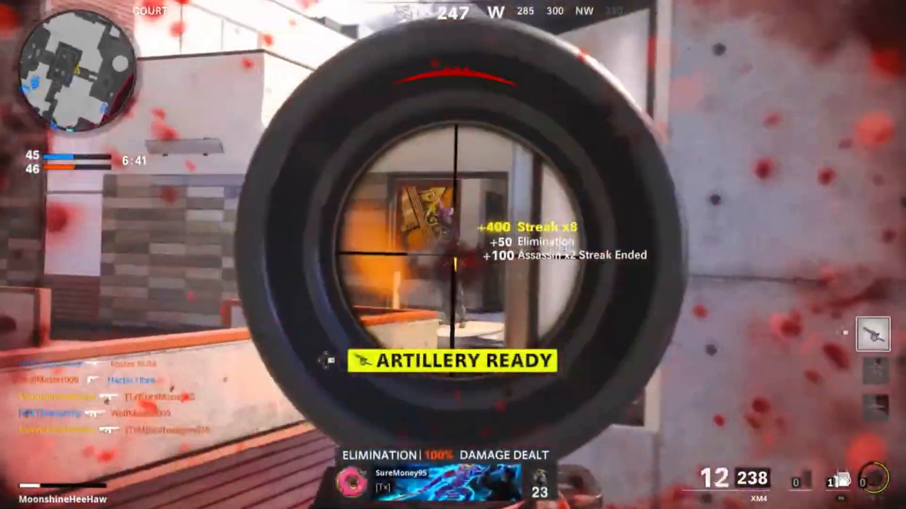